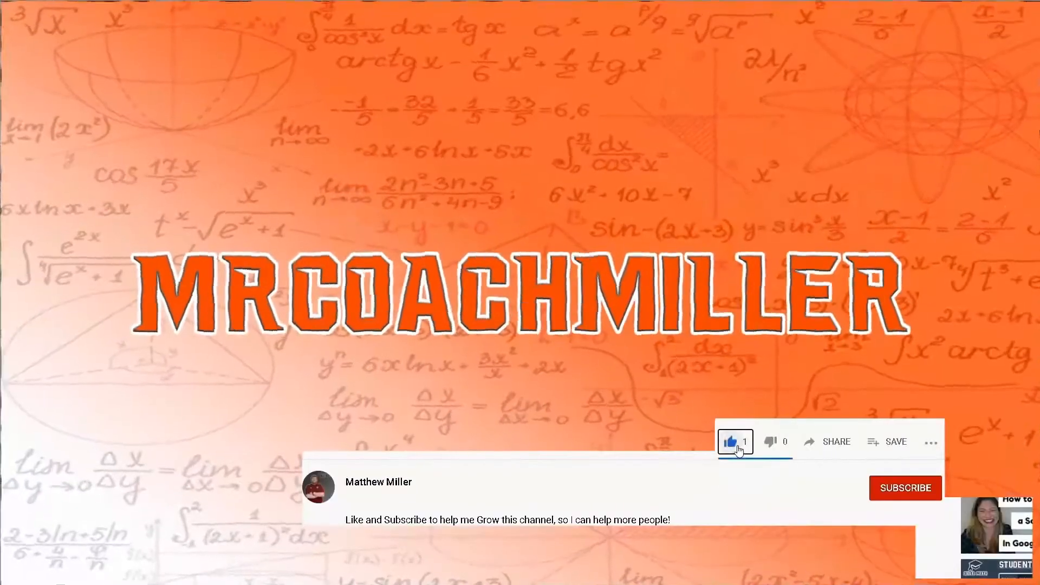
Move past the YouTube intro to the DeltaMath home page in the browser
{"action": "left_click", "coordinate": [904, 487]}
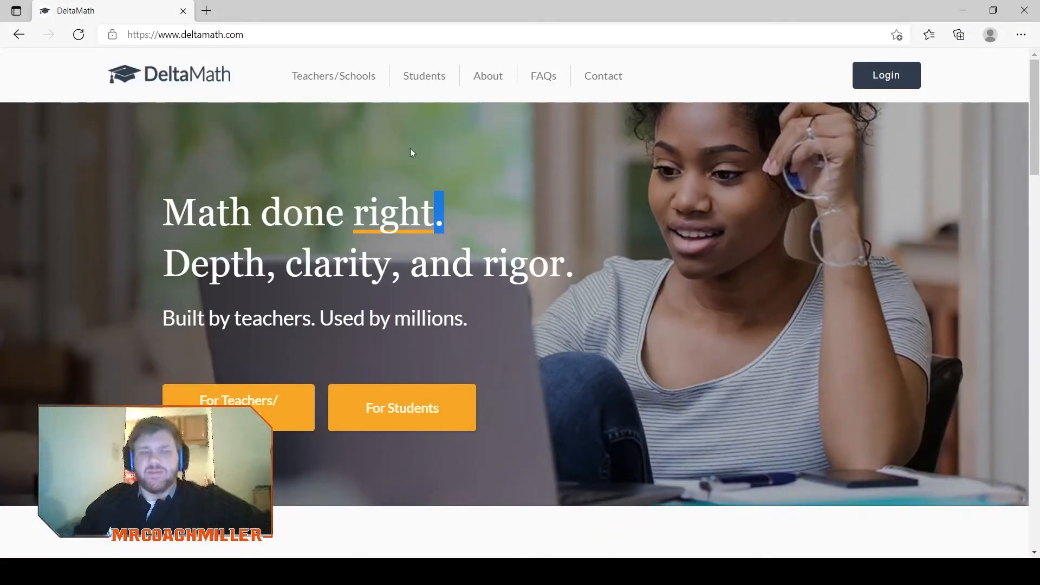
Go to the Students page from the DeltaMath top navigation
{"action": "left_click", "coordinate": [423, 76]}
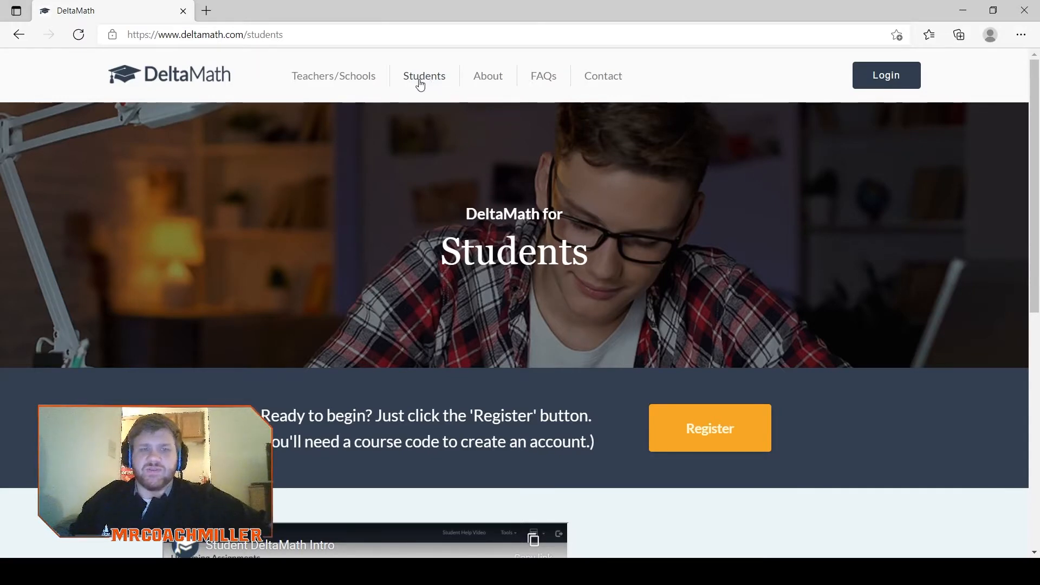
{"action": "left_click", "coordinate": [708, 428]}
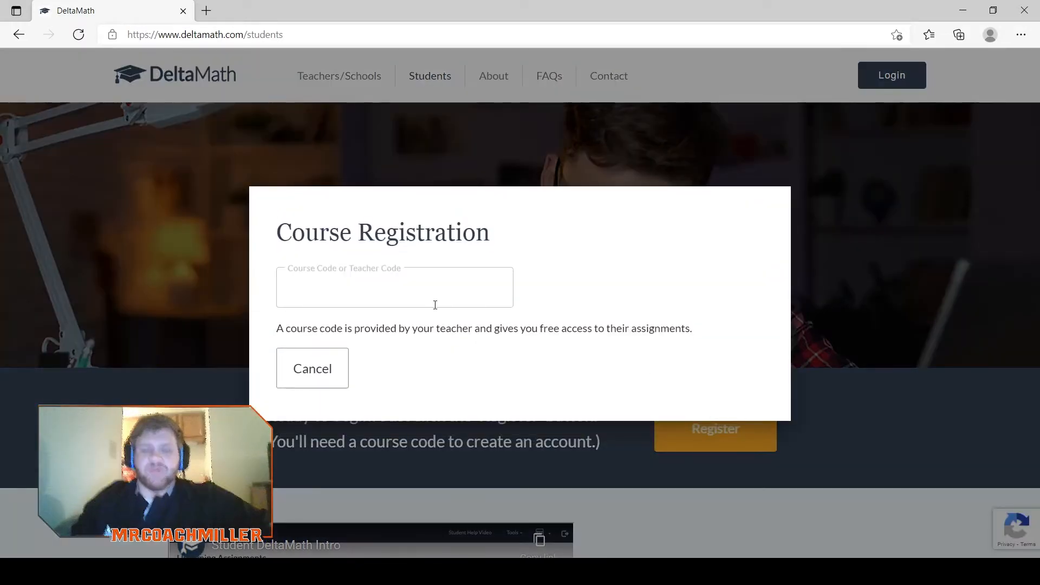
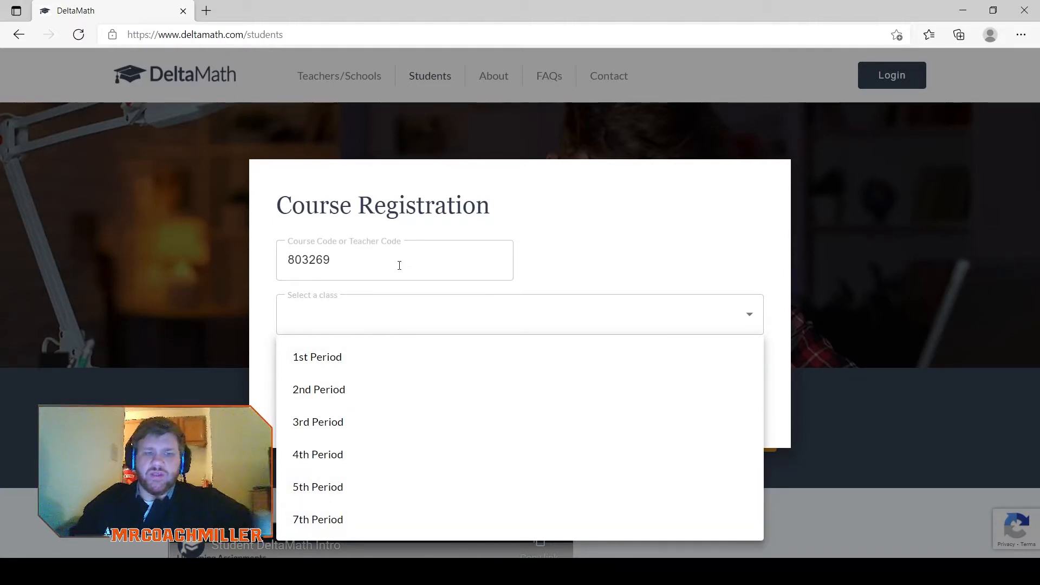
{"action": "left_click", "coordinate": [317, 357]}
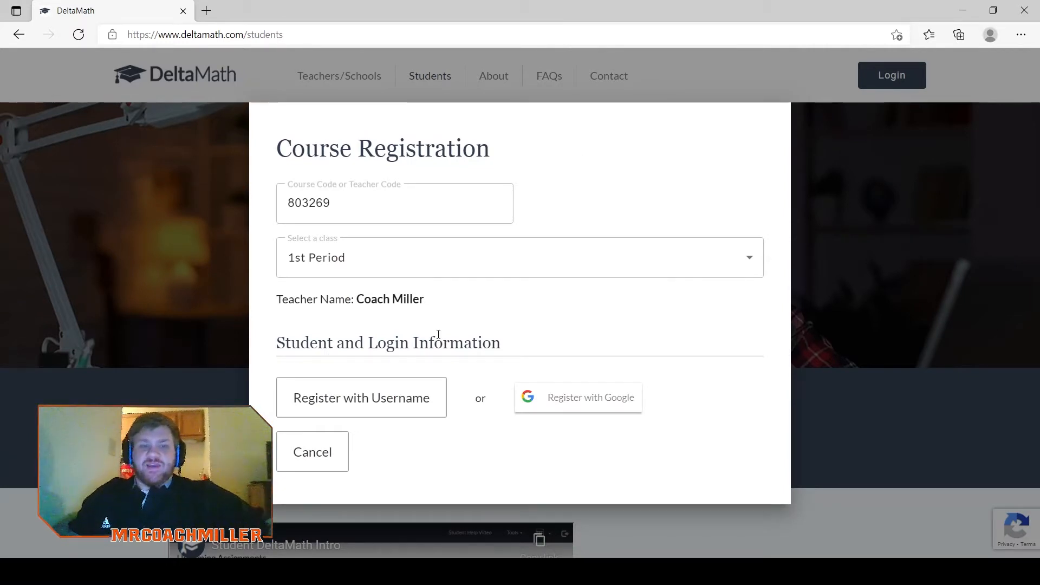
{"action": "left_click", "coordinate": [361, 398]}
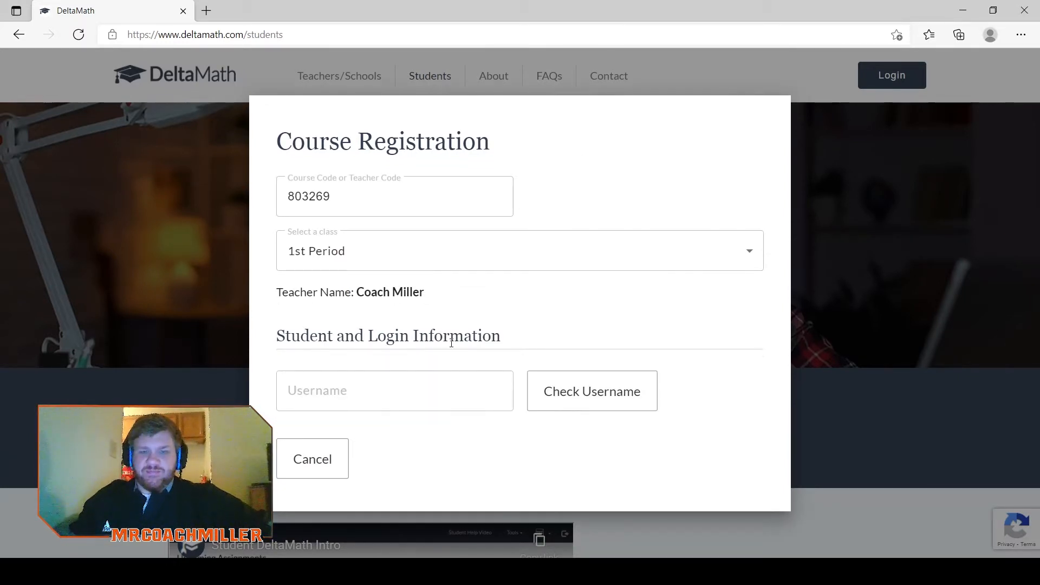
{"action": "left_click", "coordinate": [312, 458]}
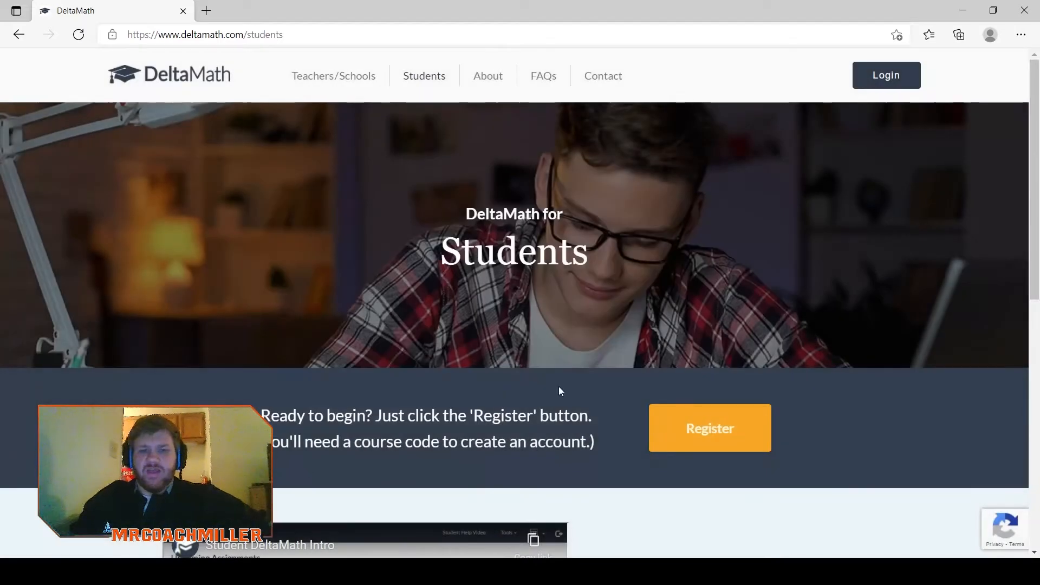
{"action": "left_click", "coordinate": [708, 428]}
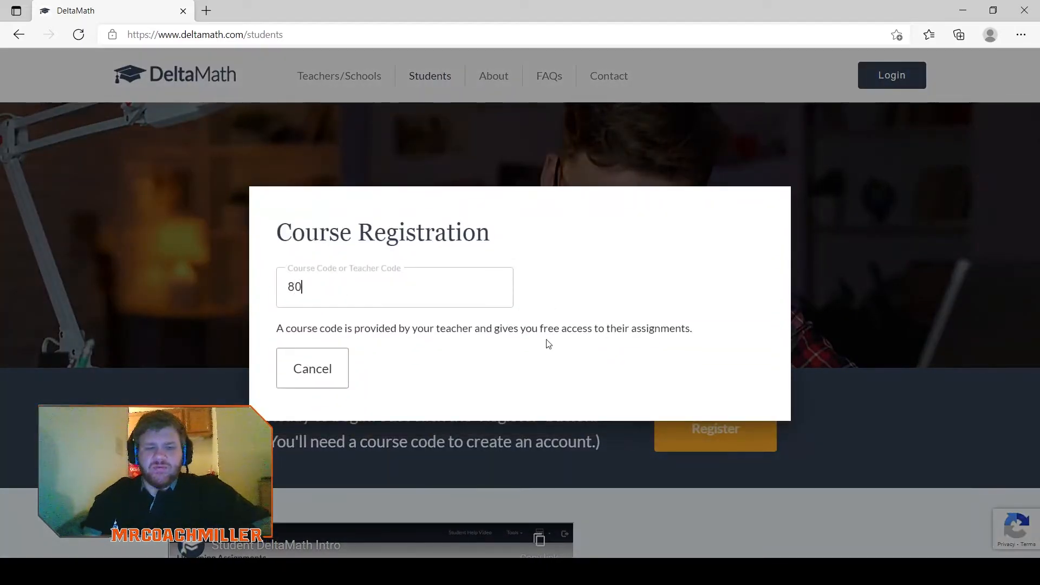
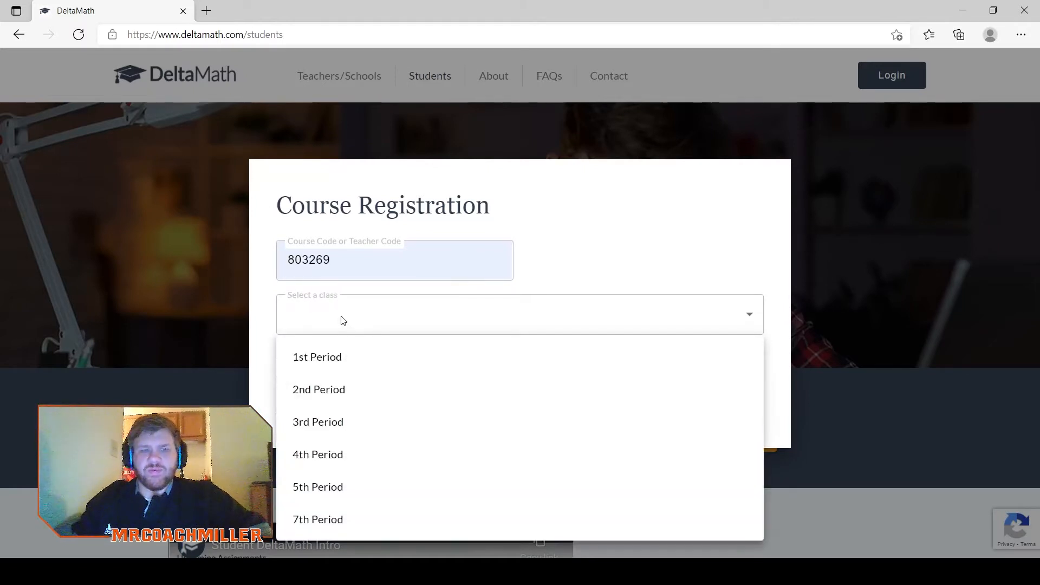
{"action": "left_click", "coordinate": [317, 356]}
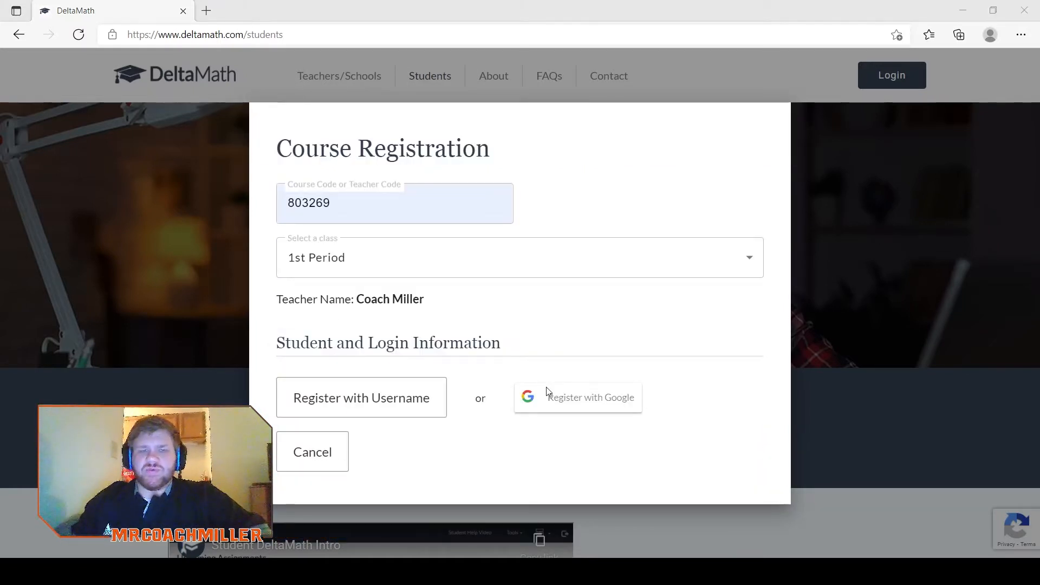
{"action": "mouse_move", "coordinate": [522, 353]}
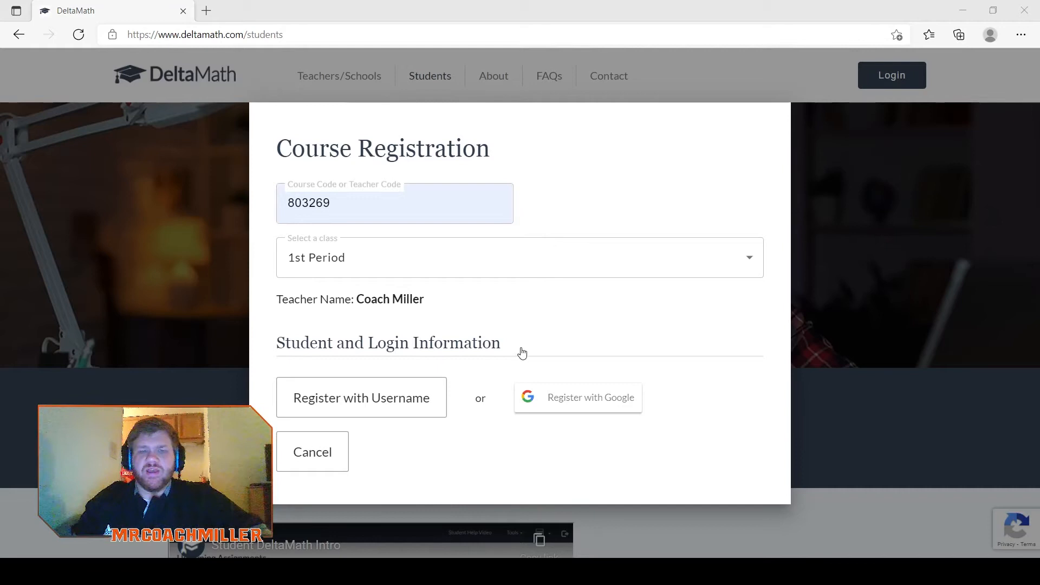